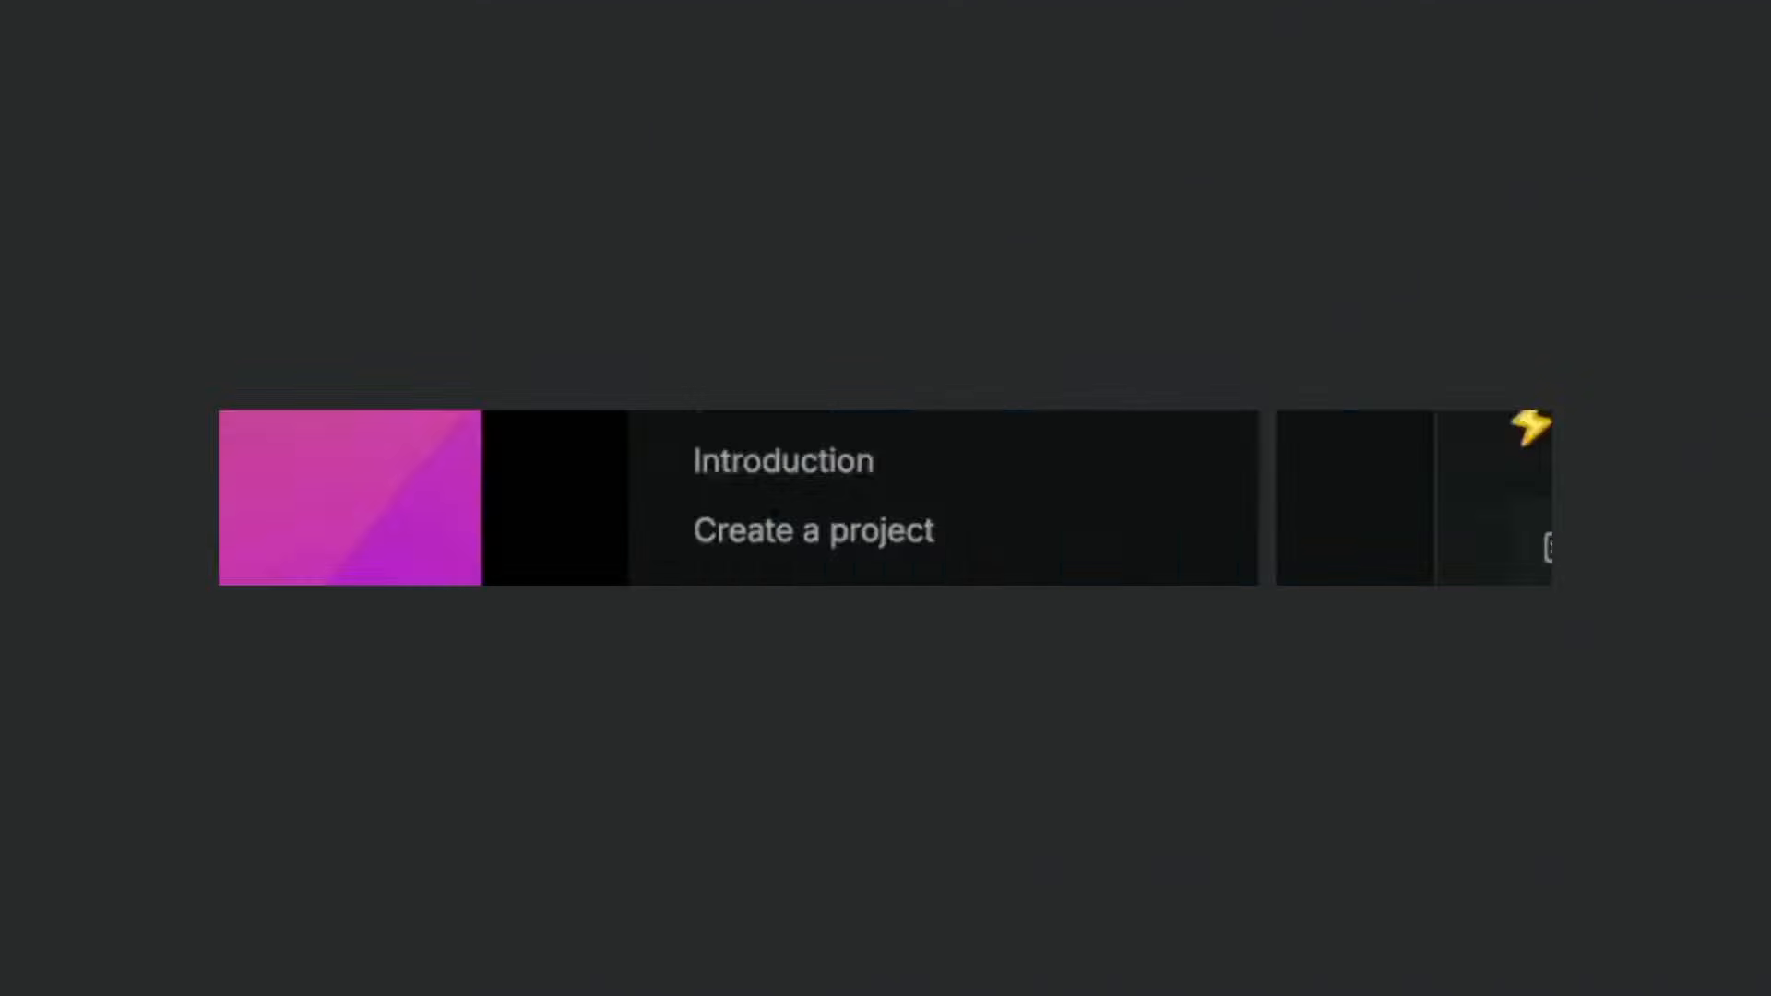
Scaffold a new Expo app named Expo-Demo with npx create-expo-app@latest
type("npx create-expo-app@latest")
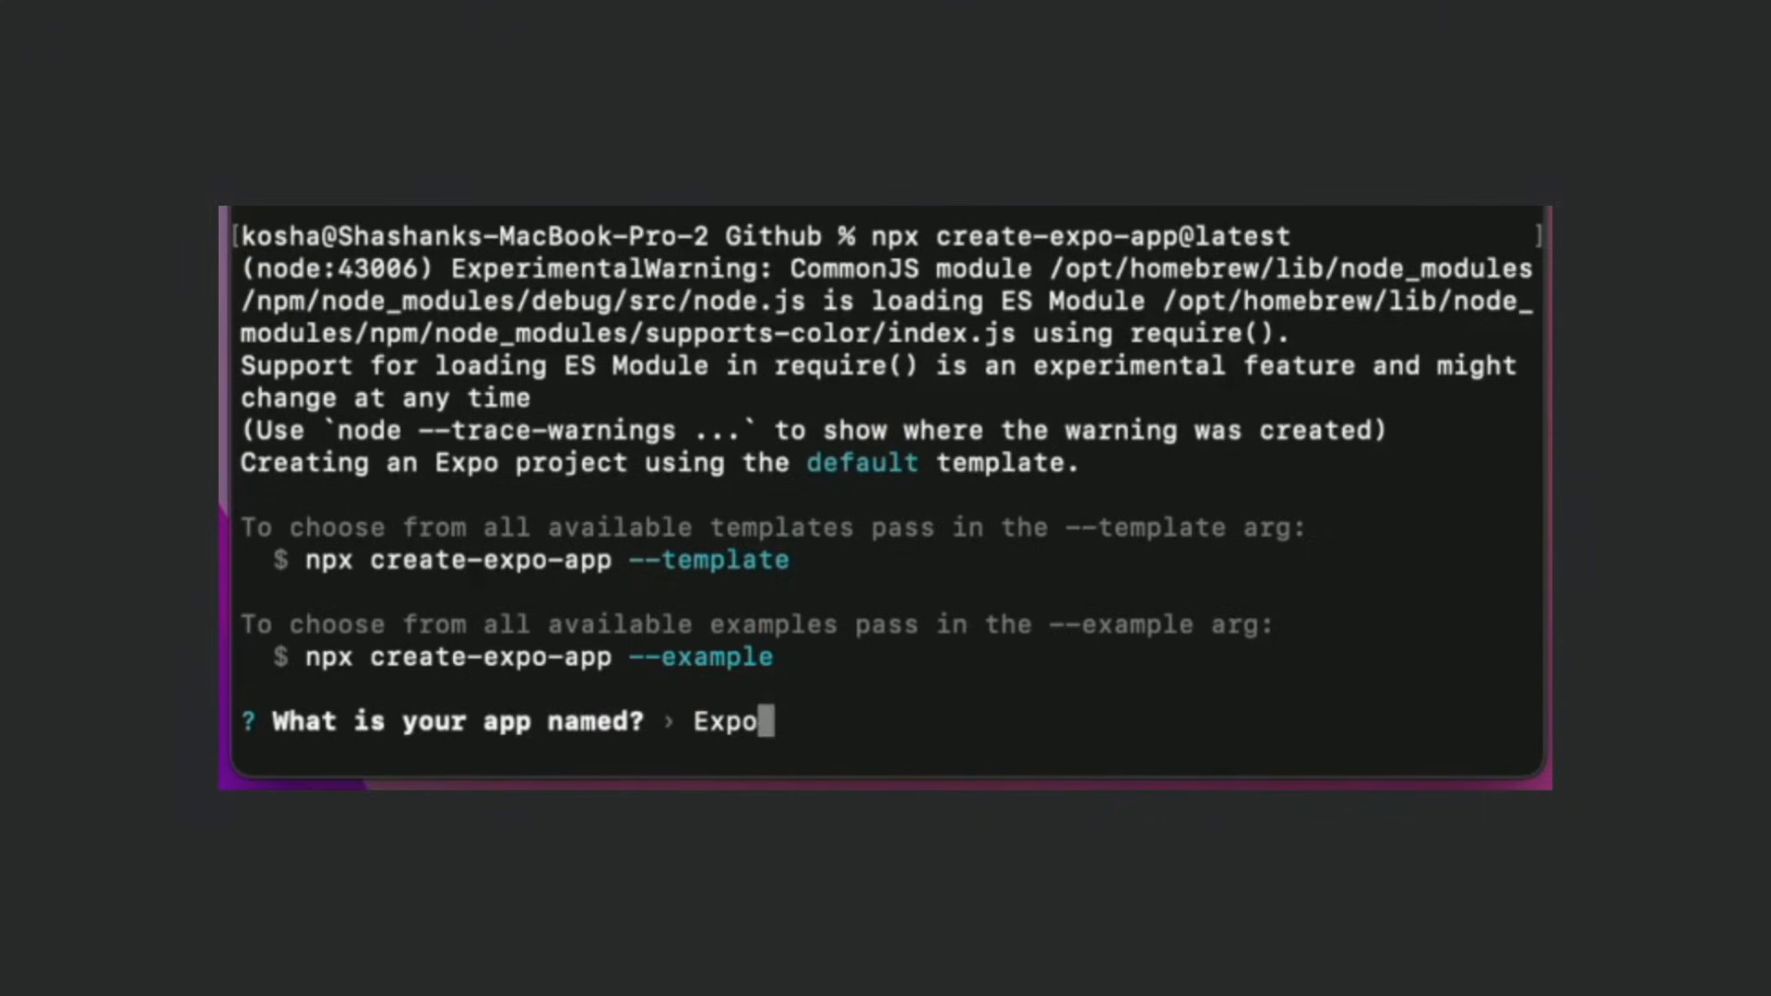
type("-Demo")
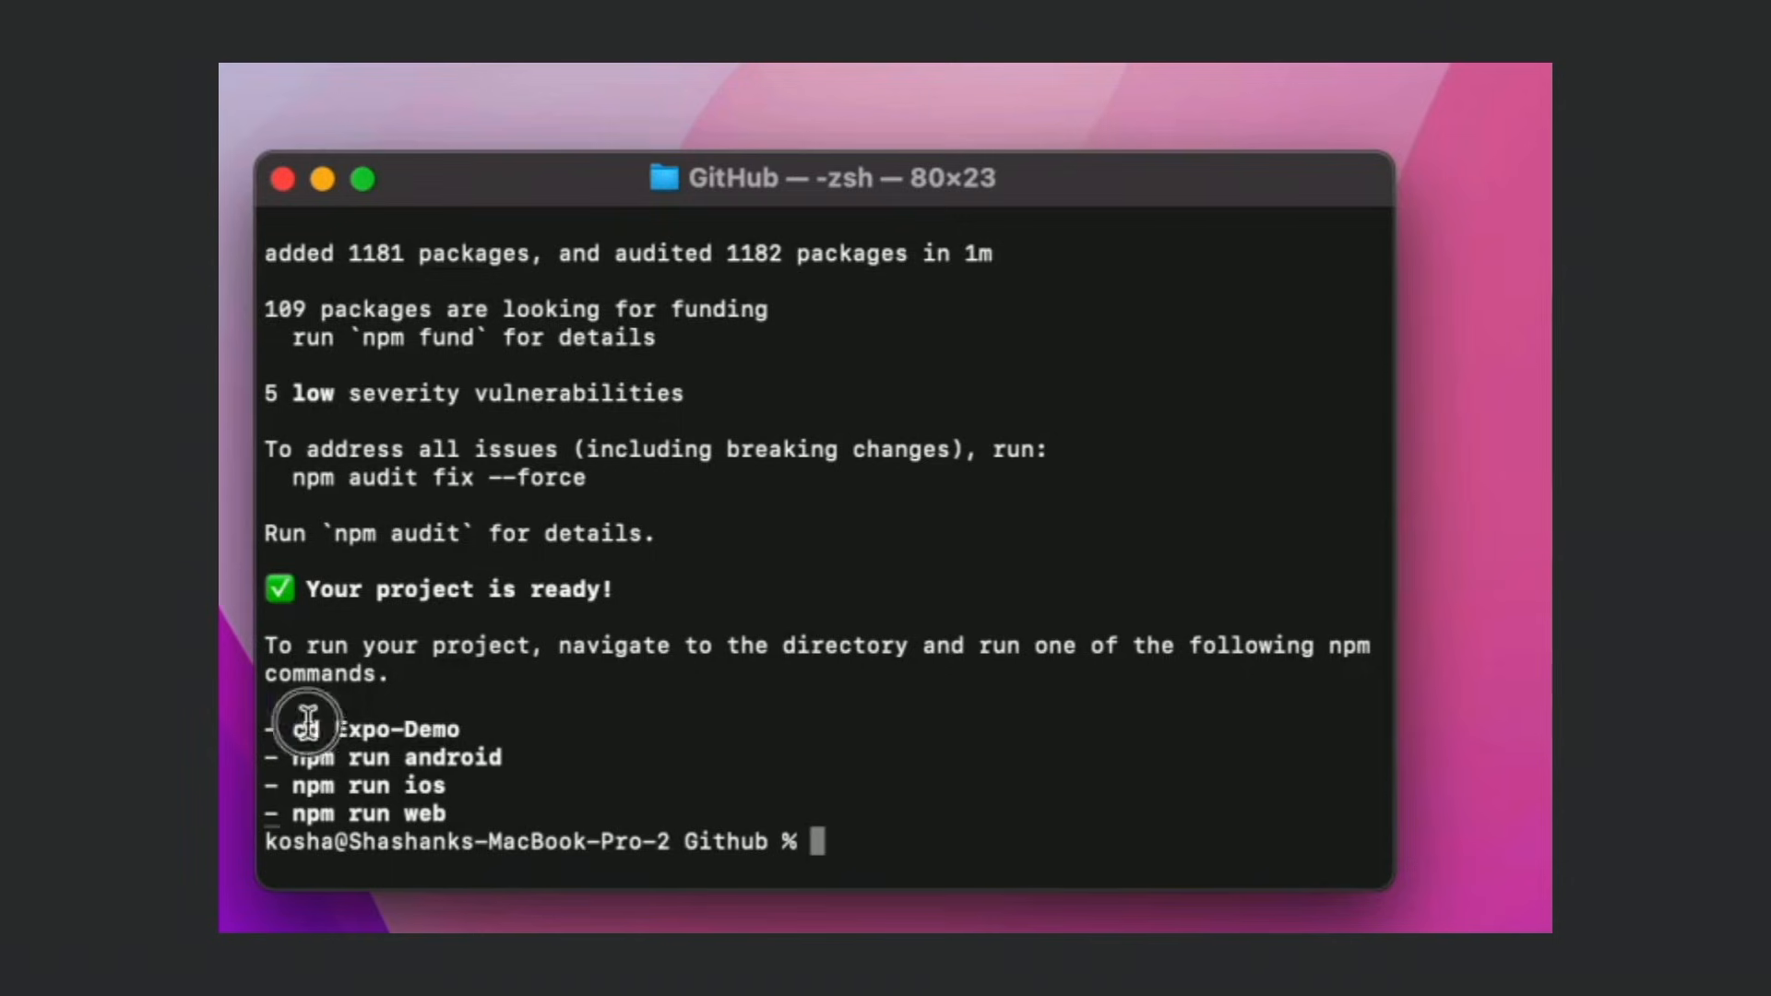
mouse_move(869, 842)
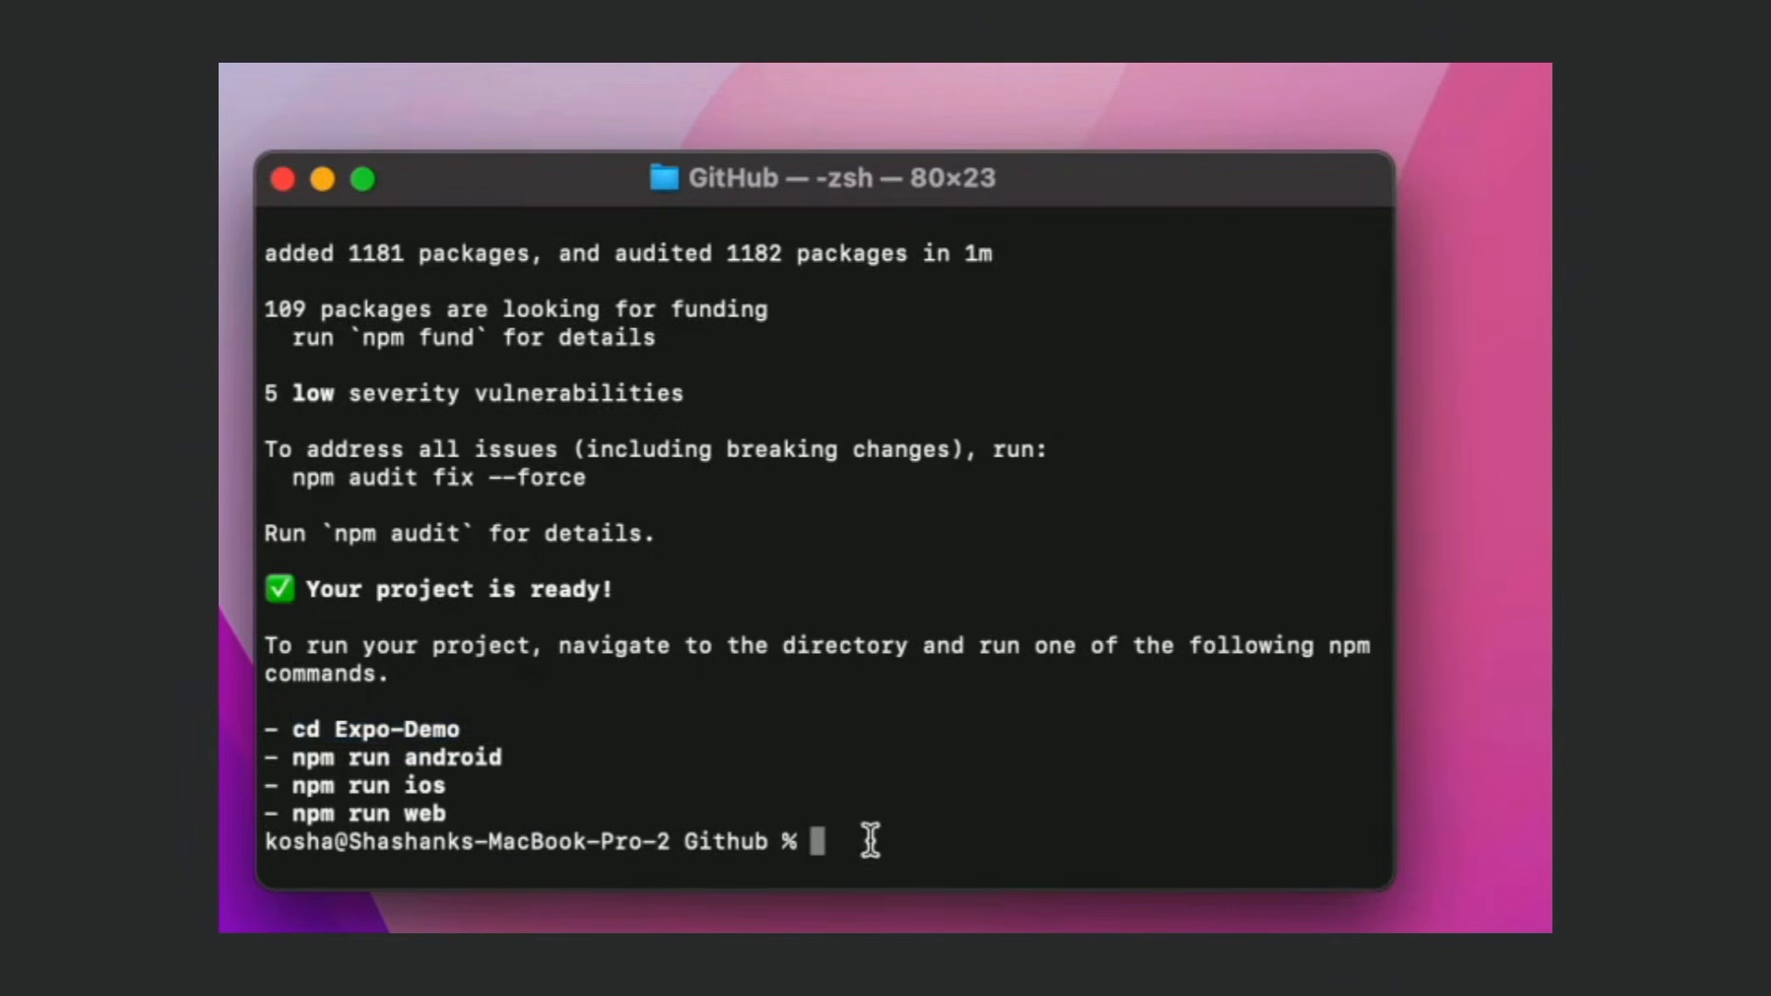
Change into the Expo-Demo folder and open it in VS Code with code
type("cd Expo-Demo")
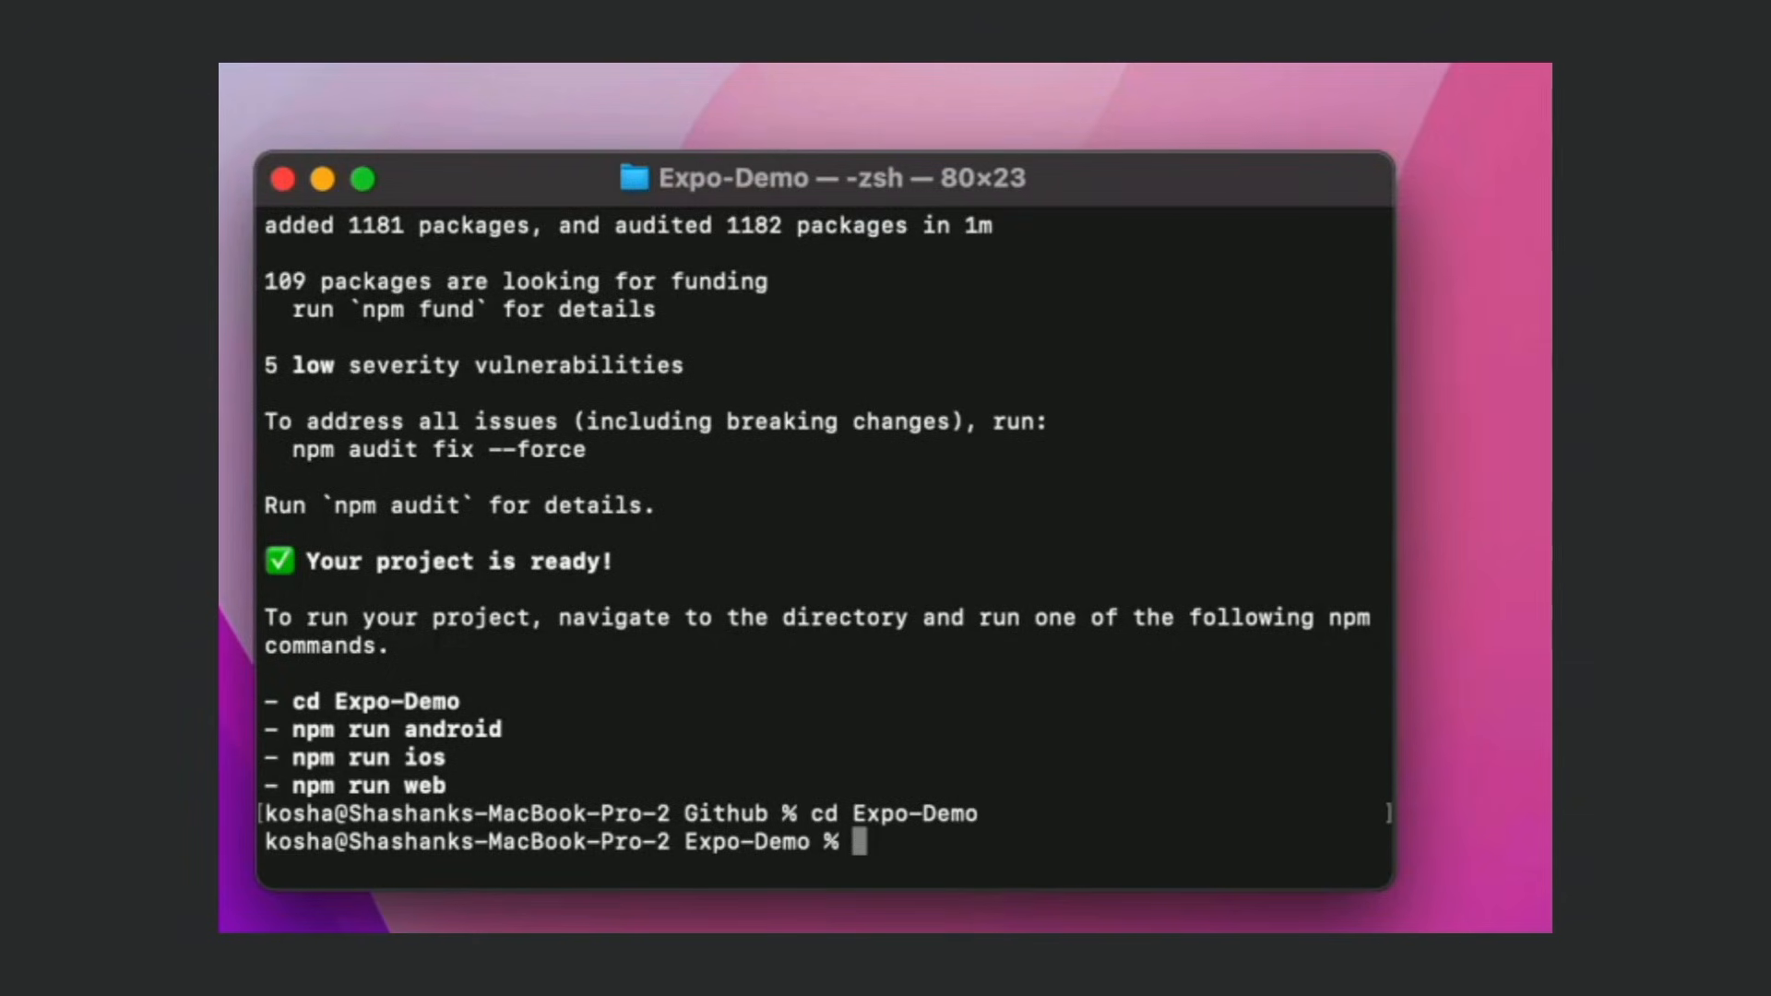
type("code .")
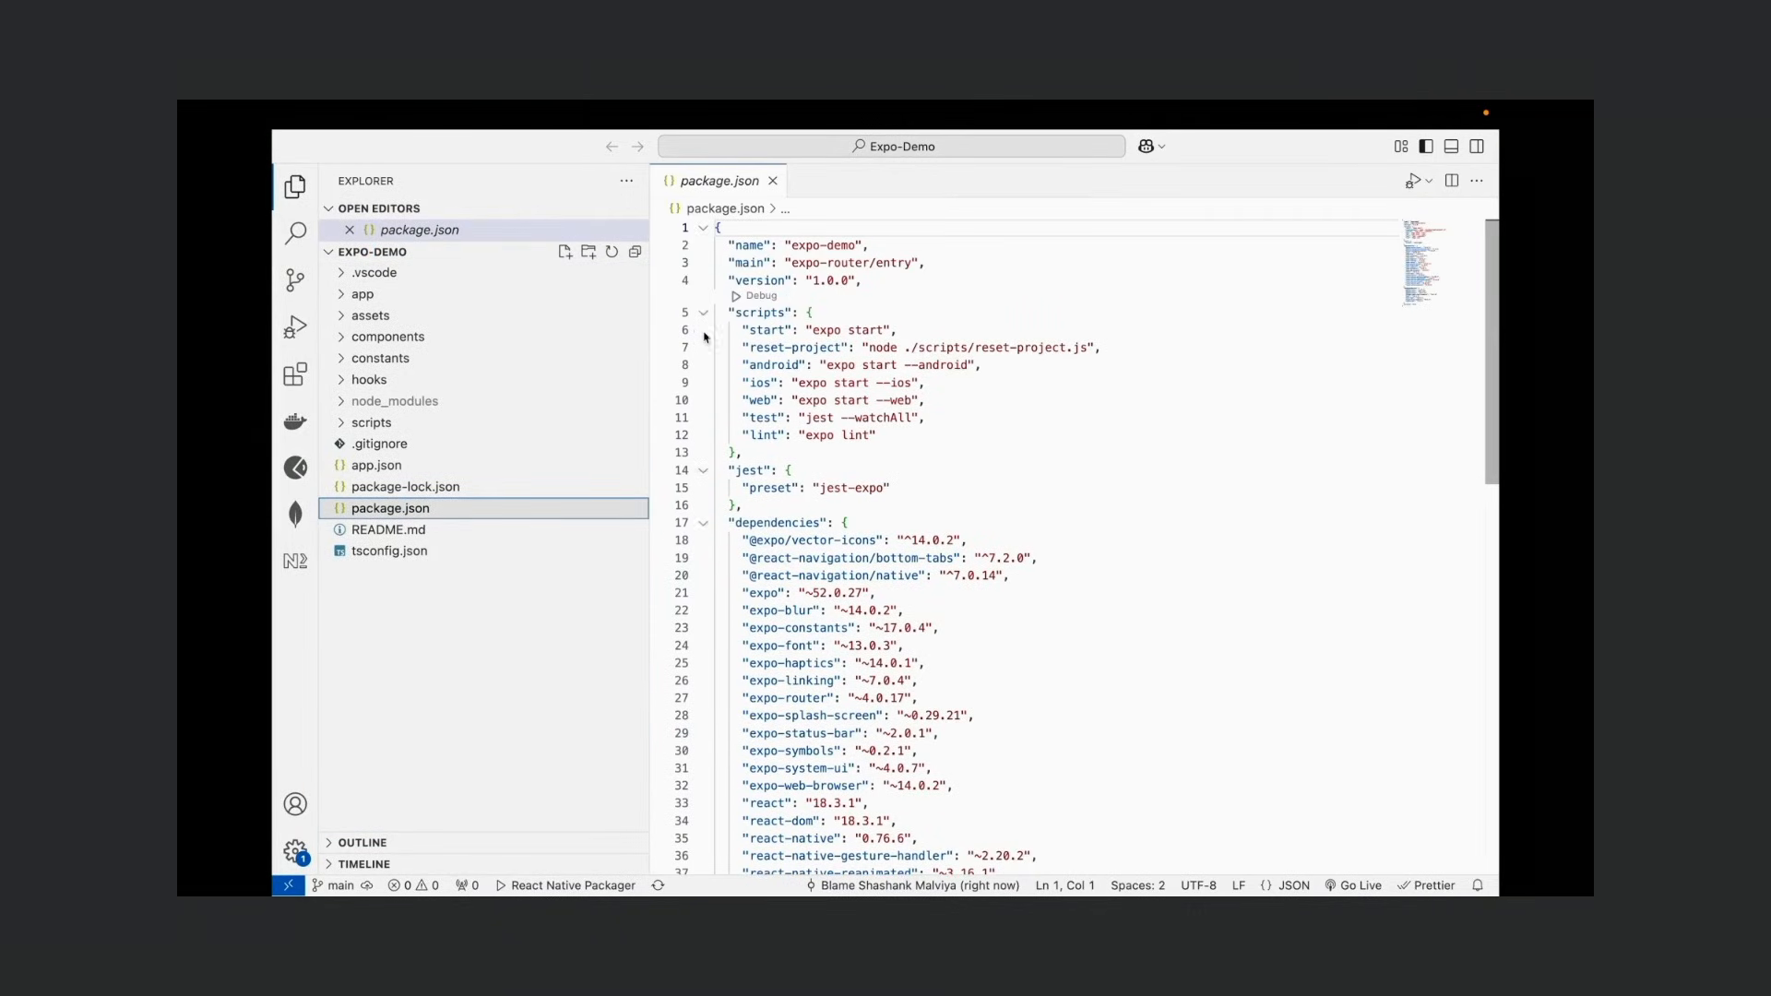
Select the start script in package.json and open a new integrated terminal
double_click(766, 329)
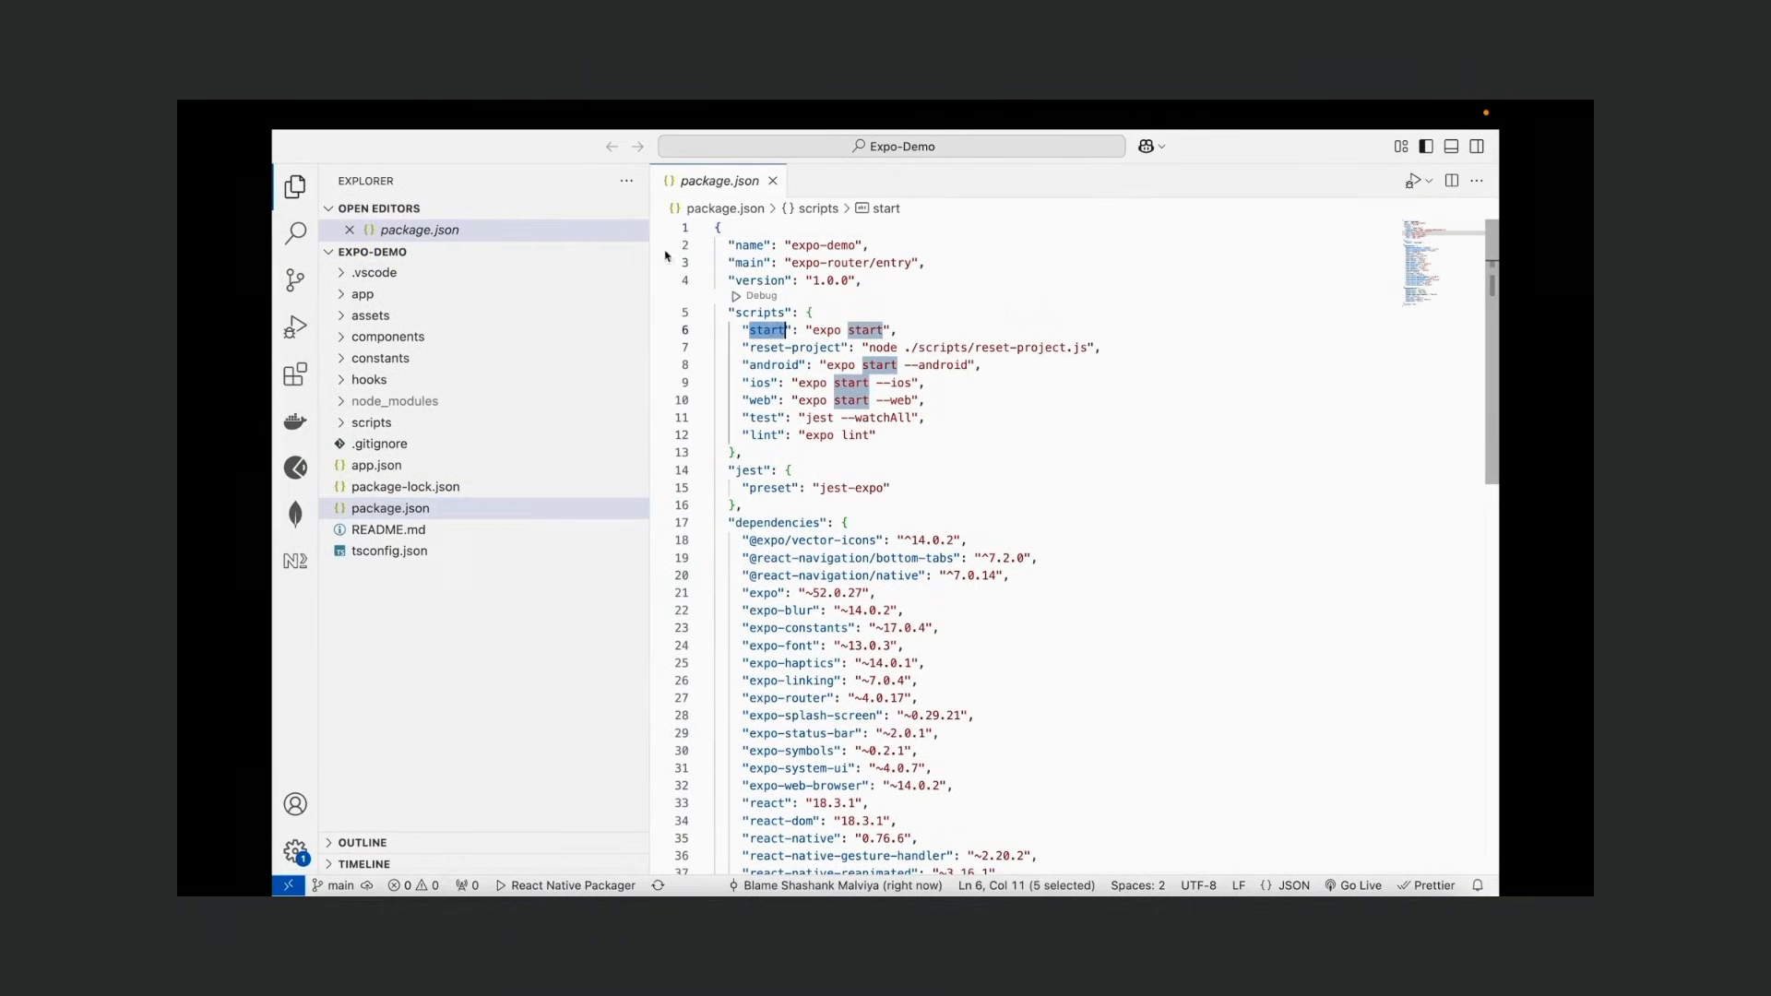
left_click(619, 114)
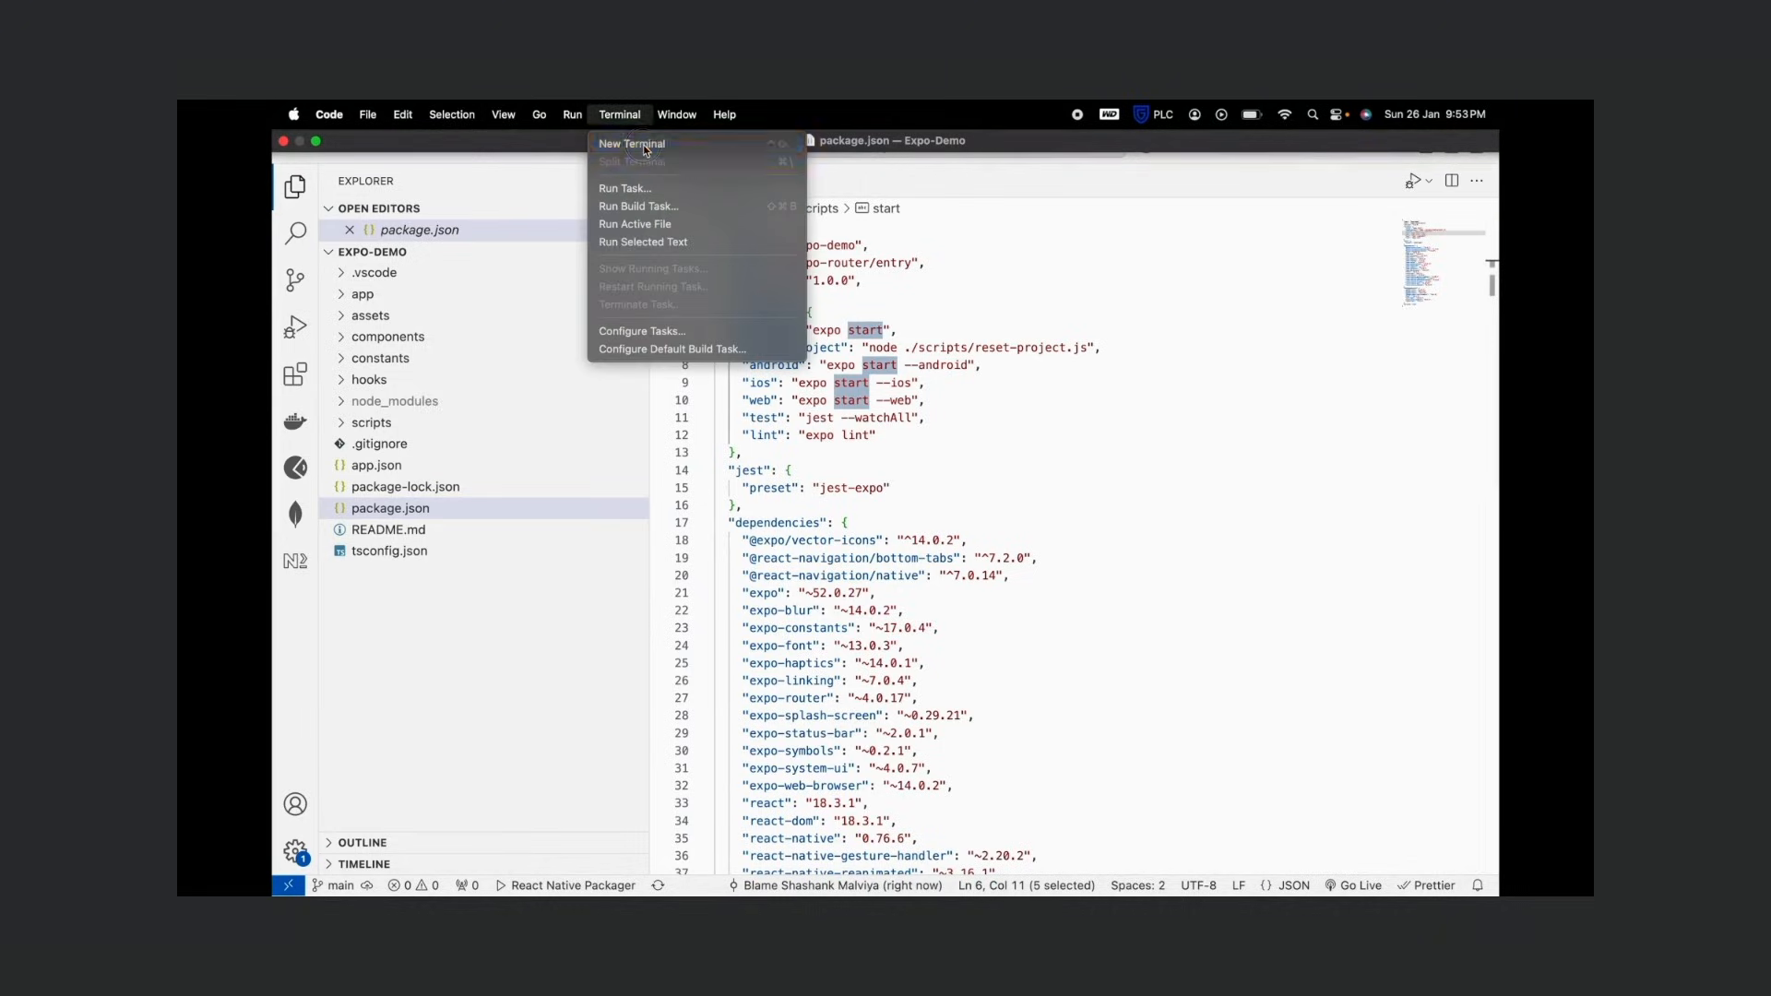
left_click(630, 144)
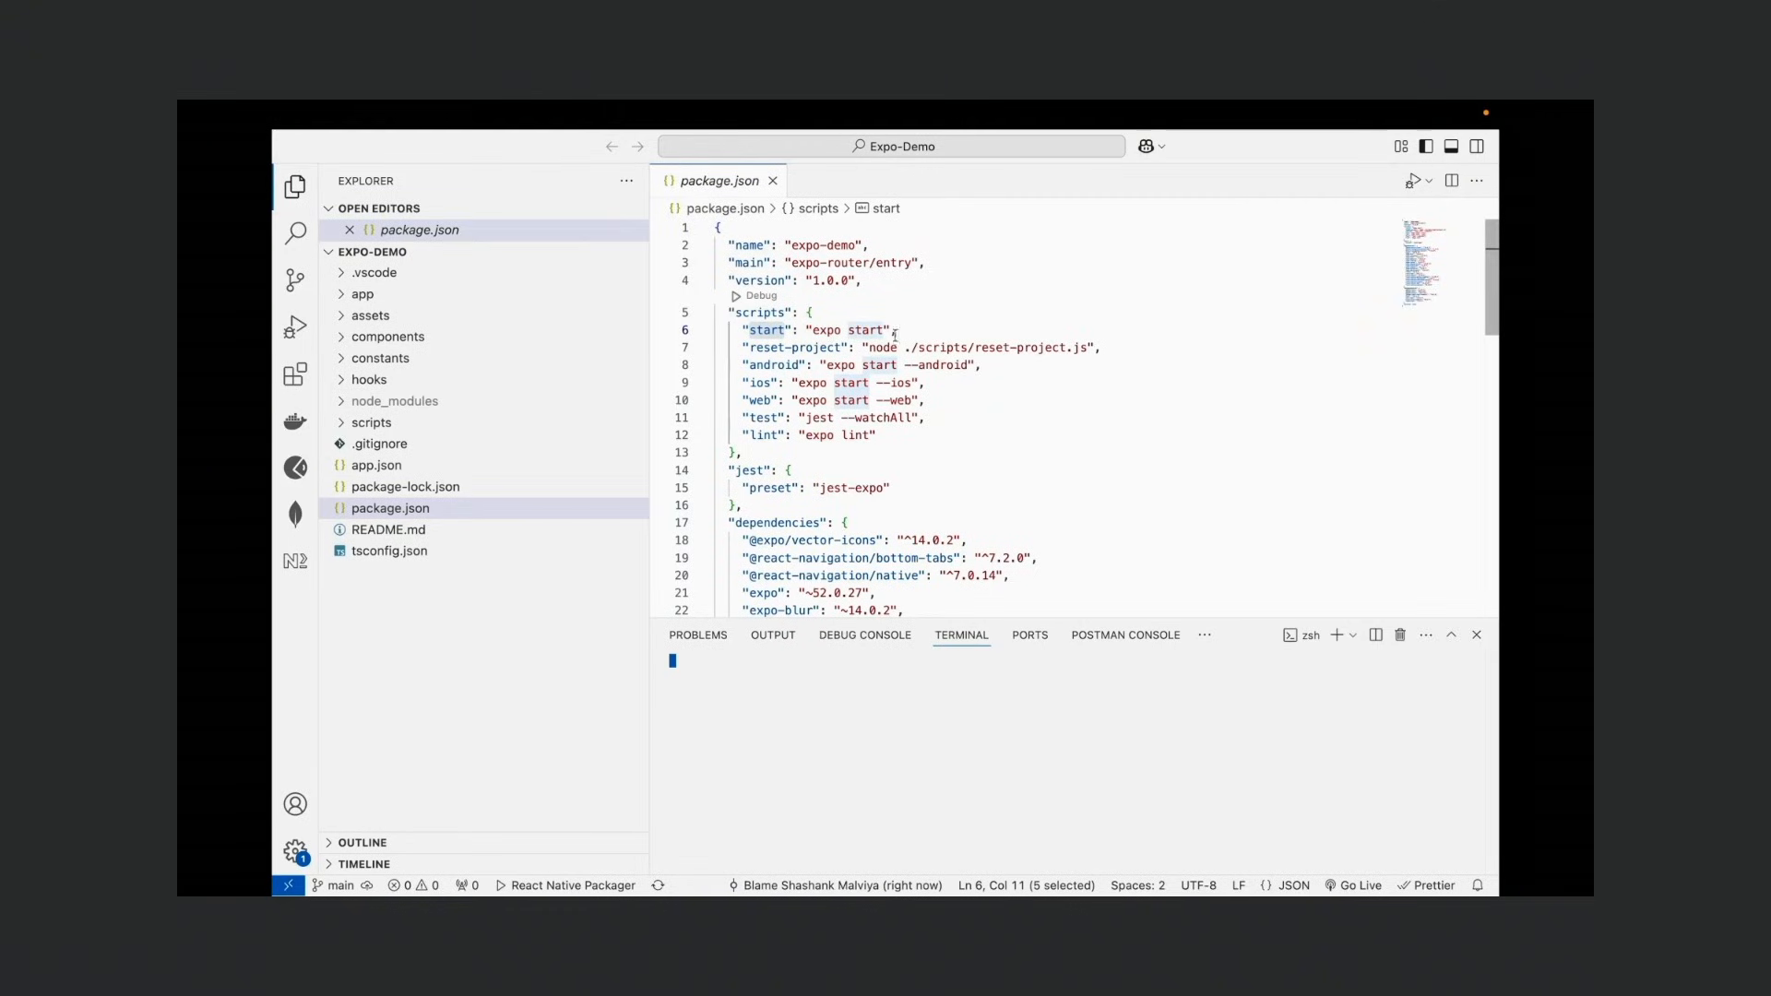
type("yar")
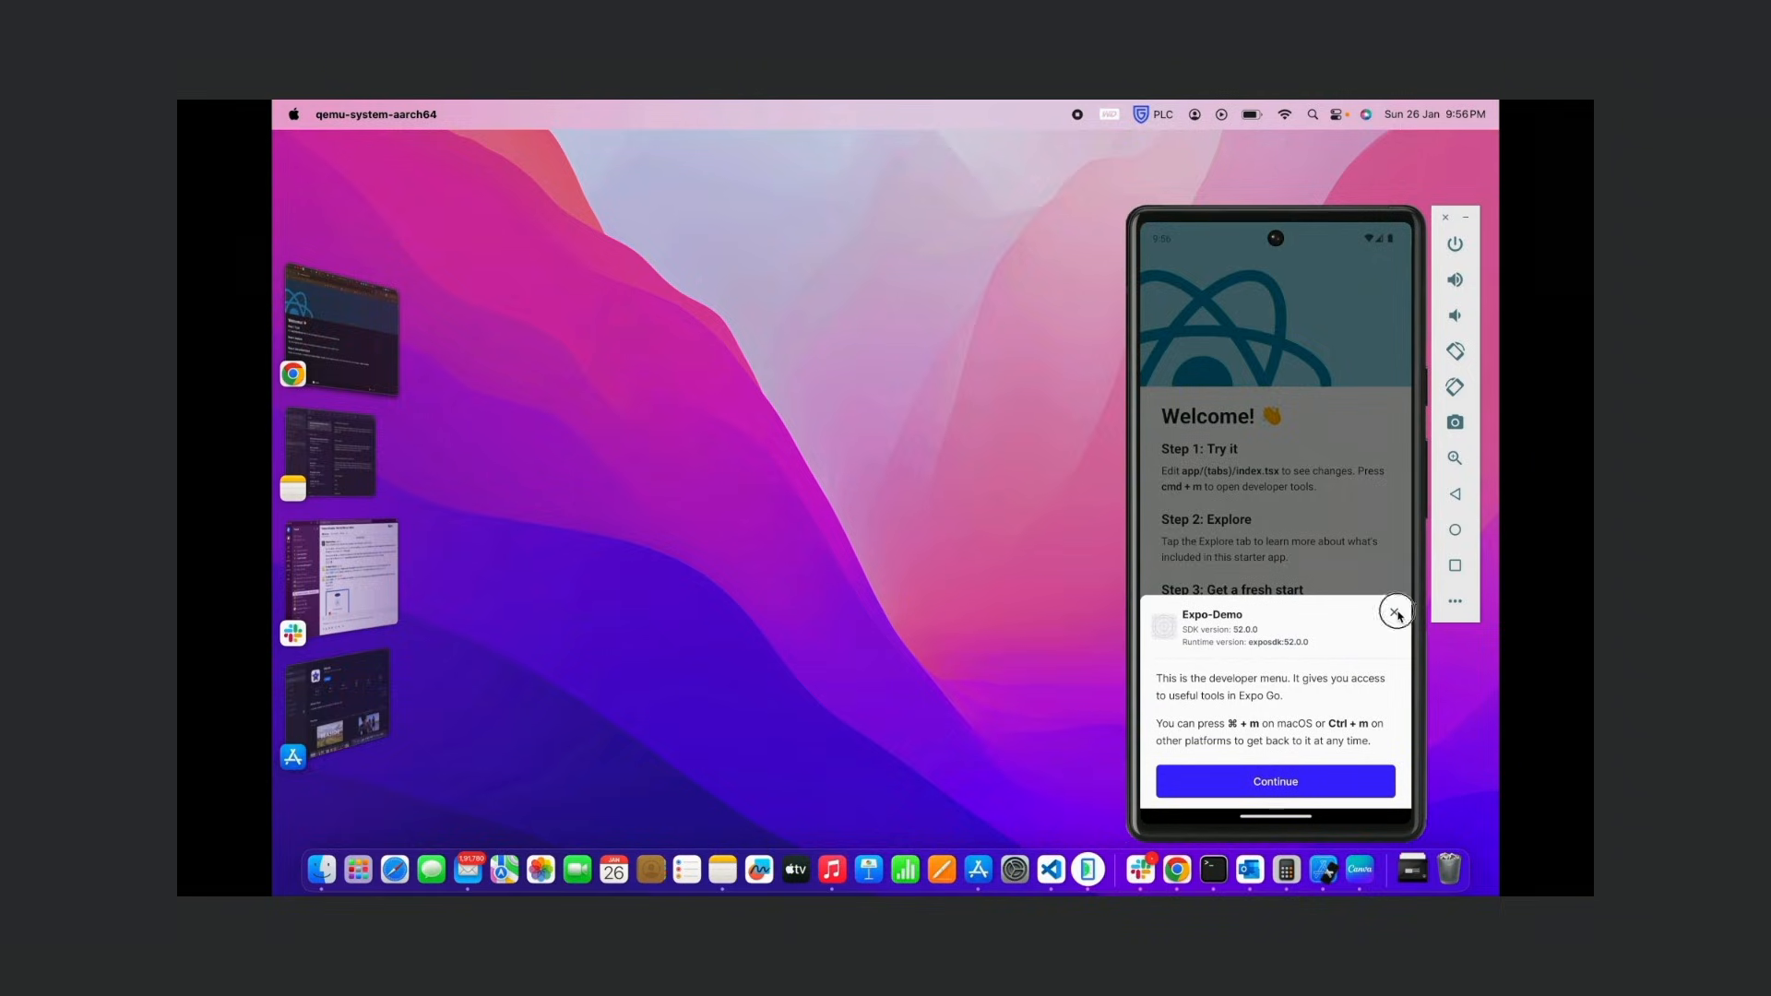
Close the Expo developer menu sheet and tap the app's bottom tab bar
left_click(1395, 610)
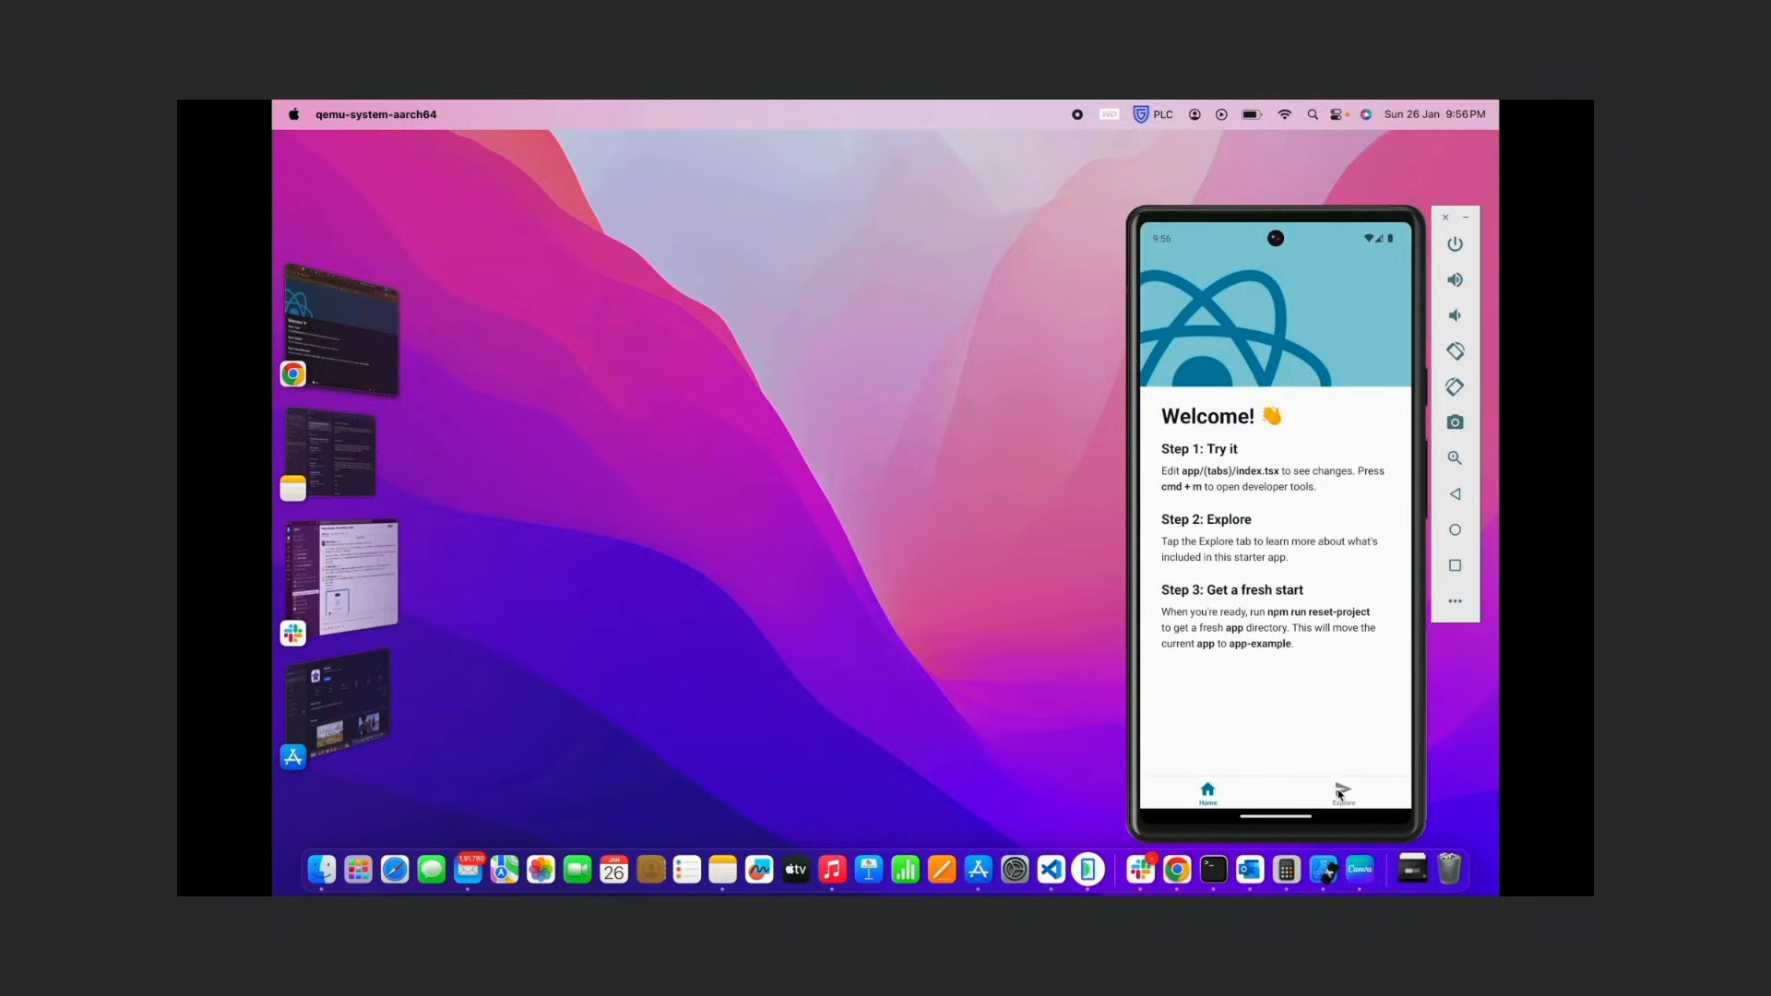
left_click(1343, 793)
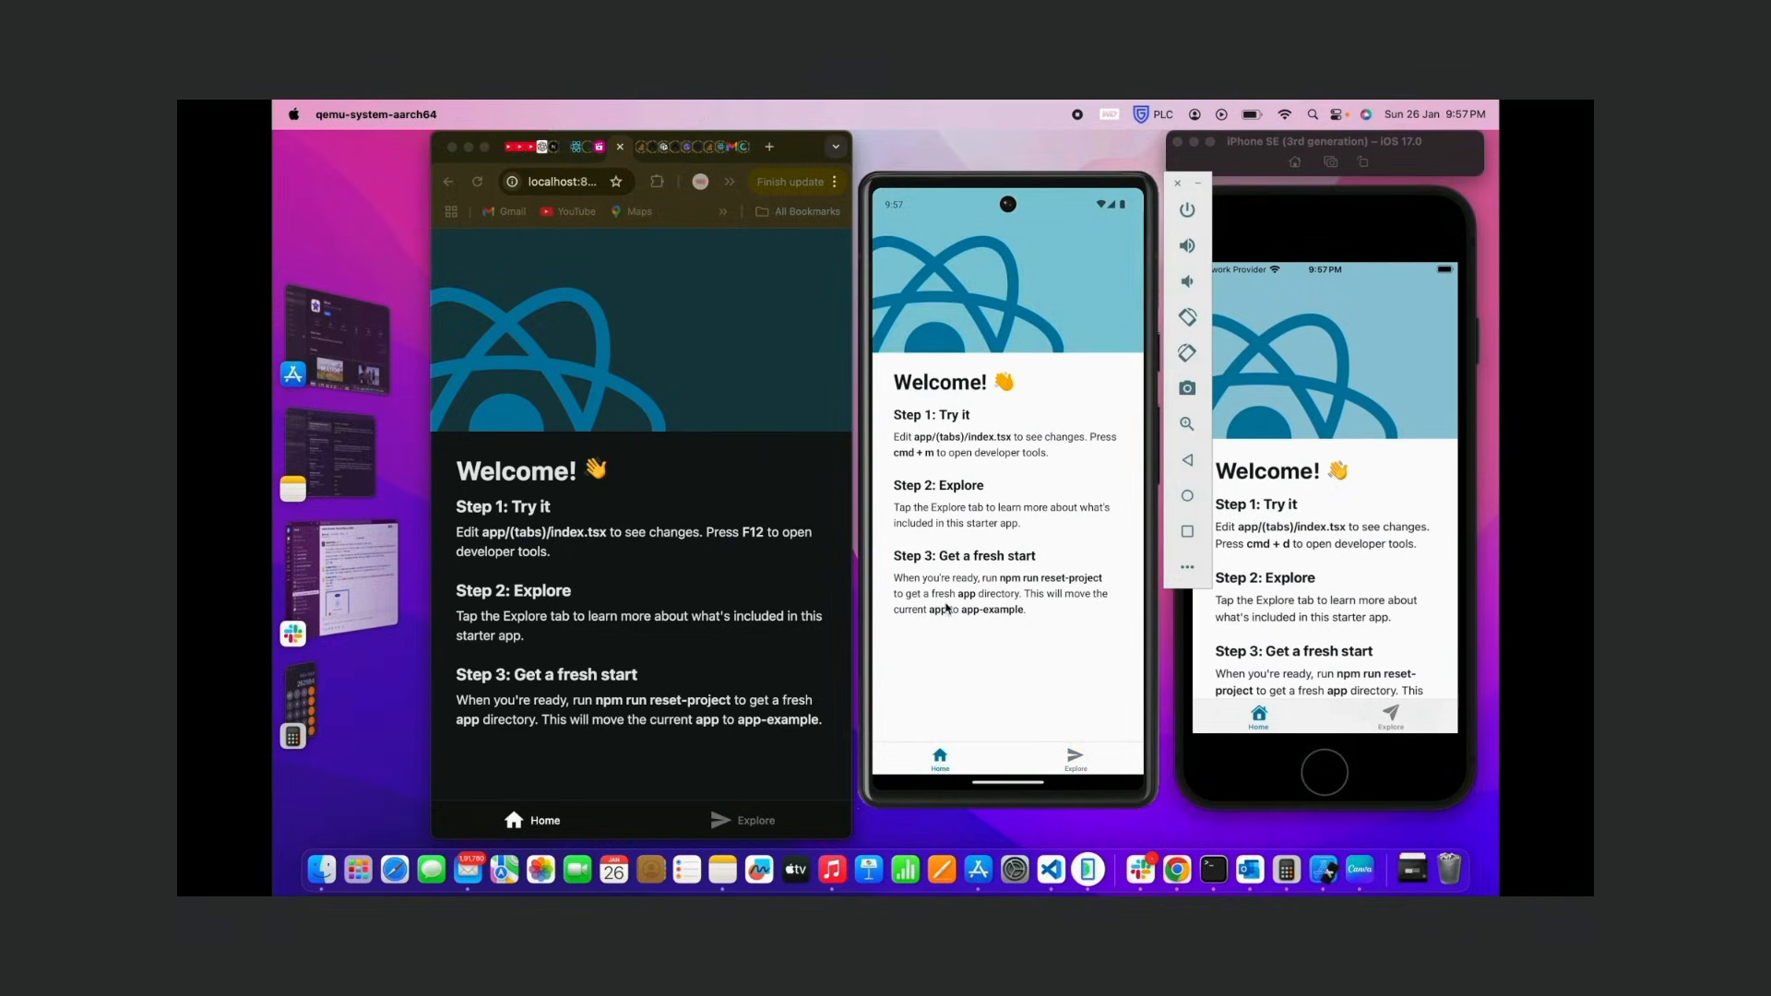
mouse_move(735, 332)
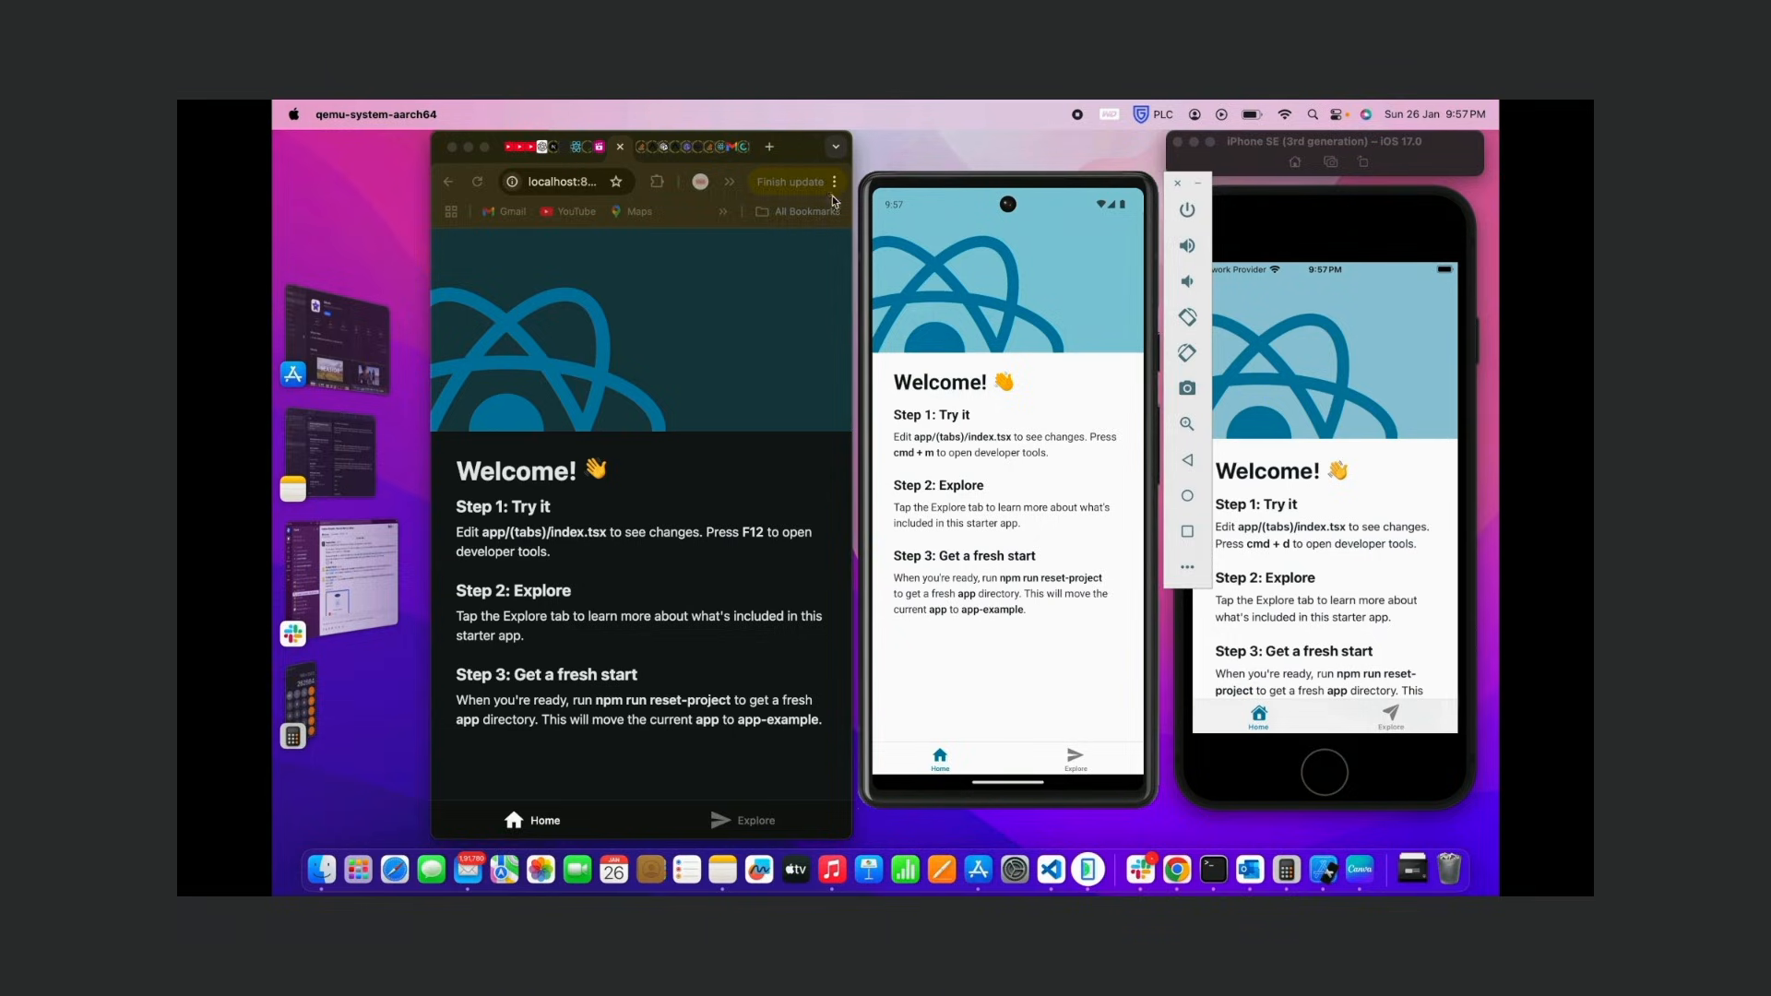
mouse_move(1174, 107)
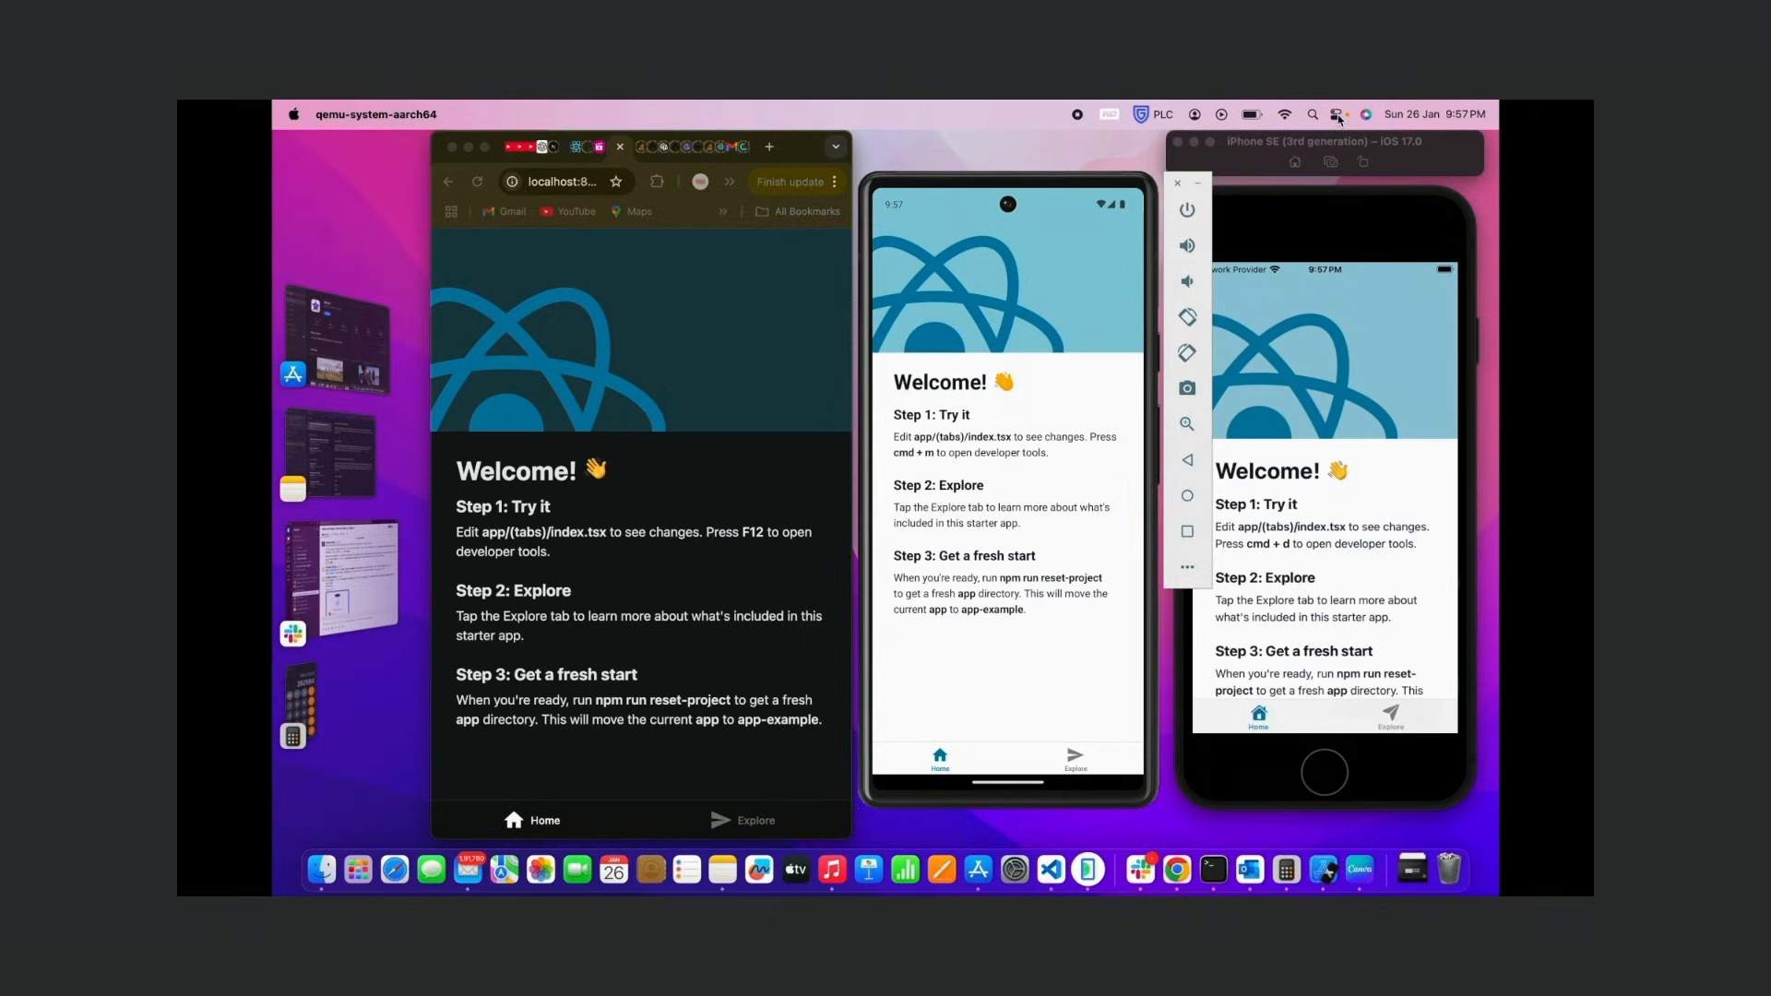
Switch off Dark Mode from the Display control in Control Center
left_click(1339, 112)
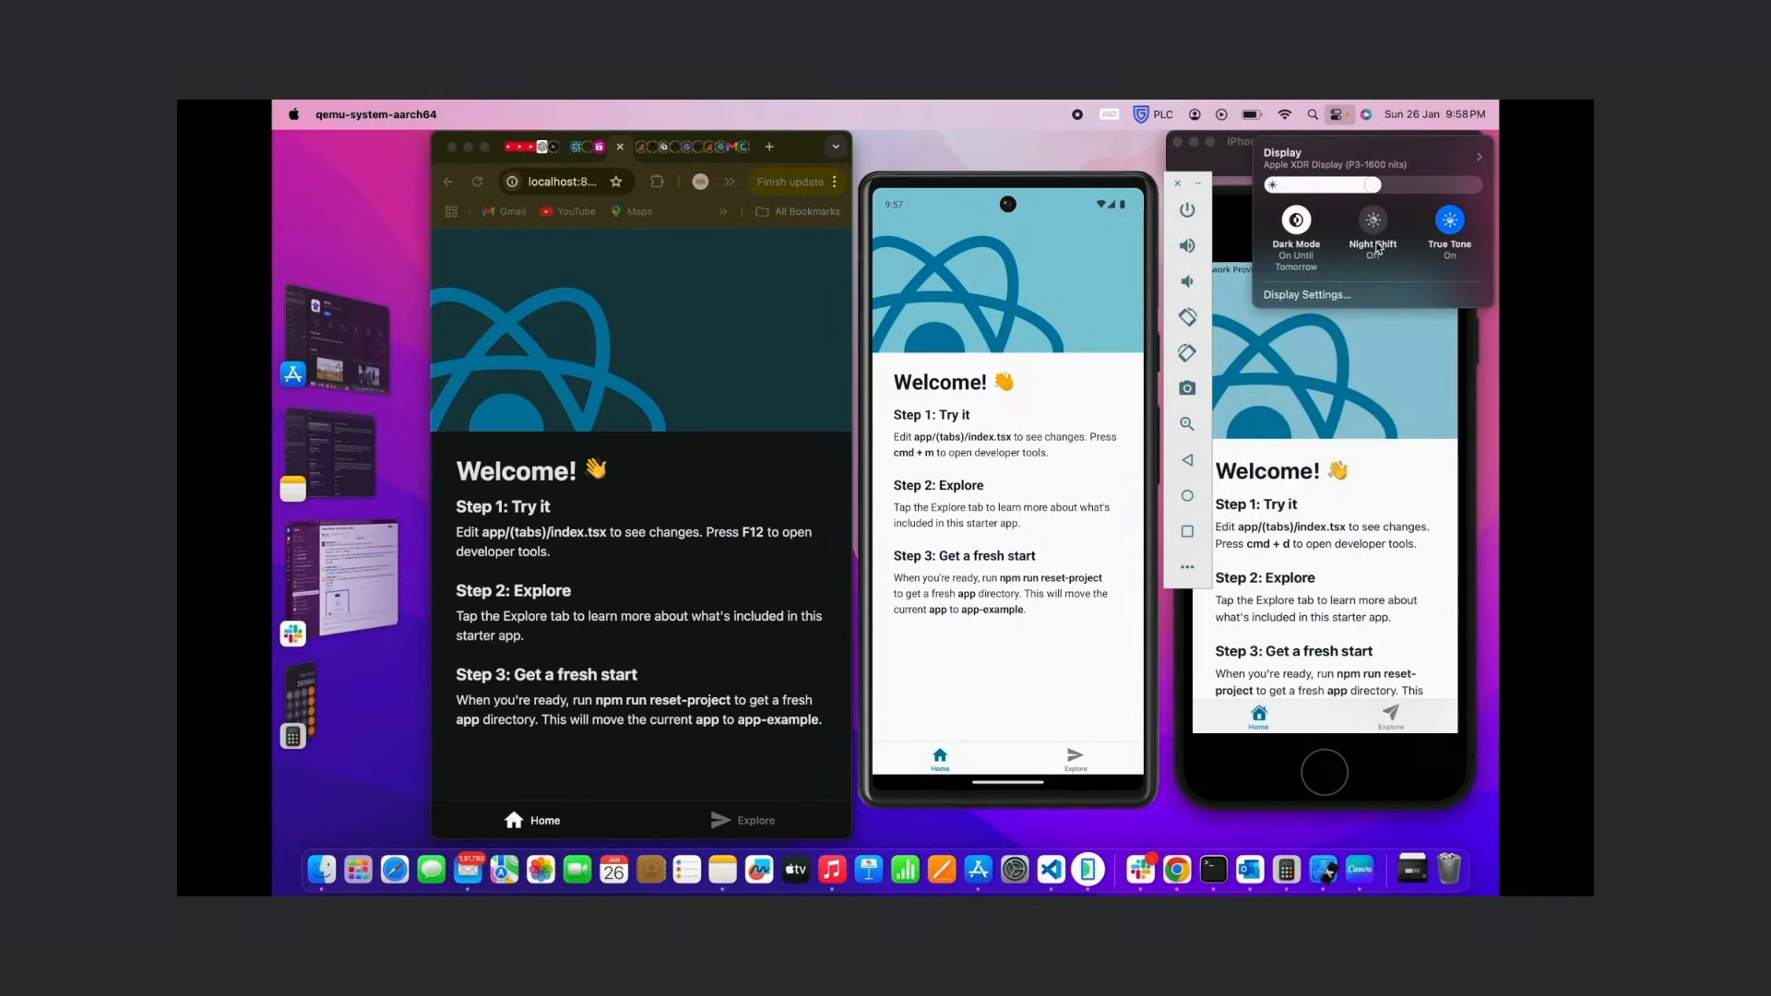
left_click(1295, 220)
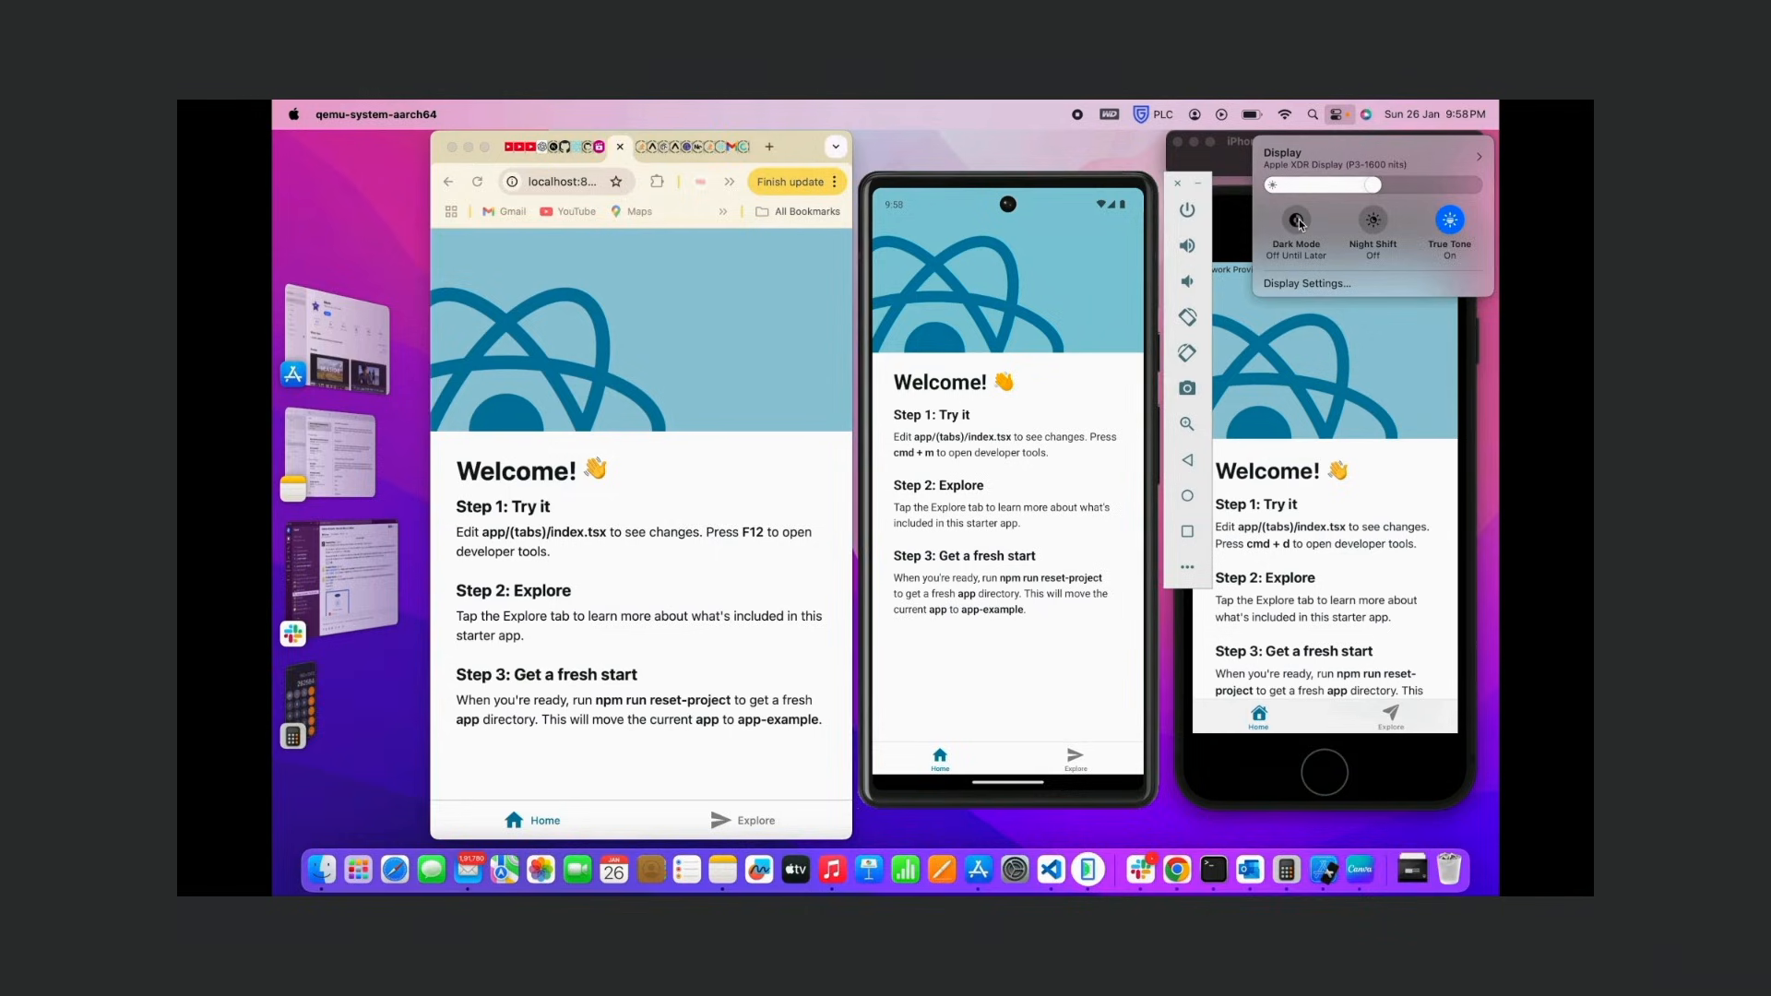
mouse_move(1243, 375)
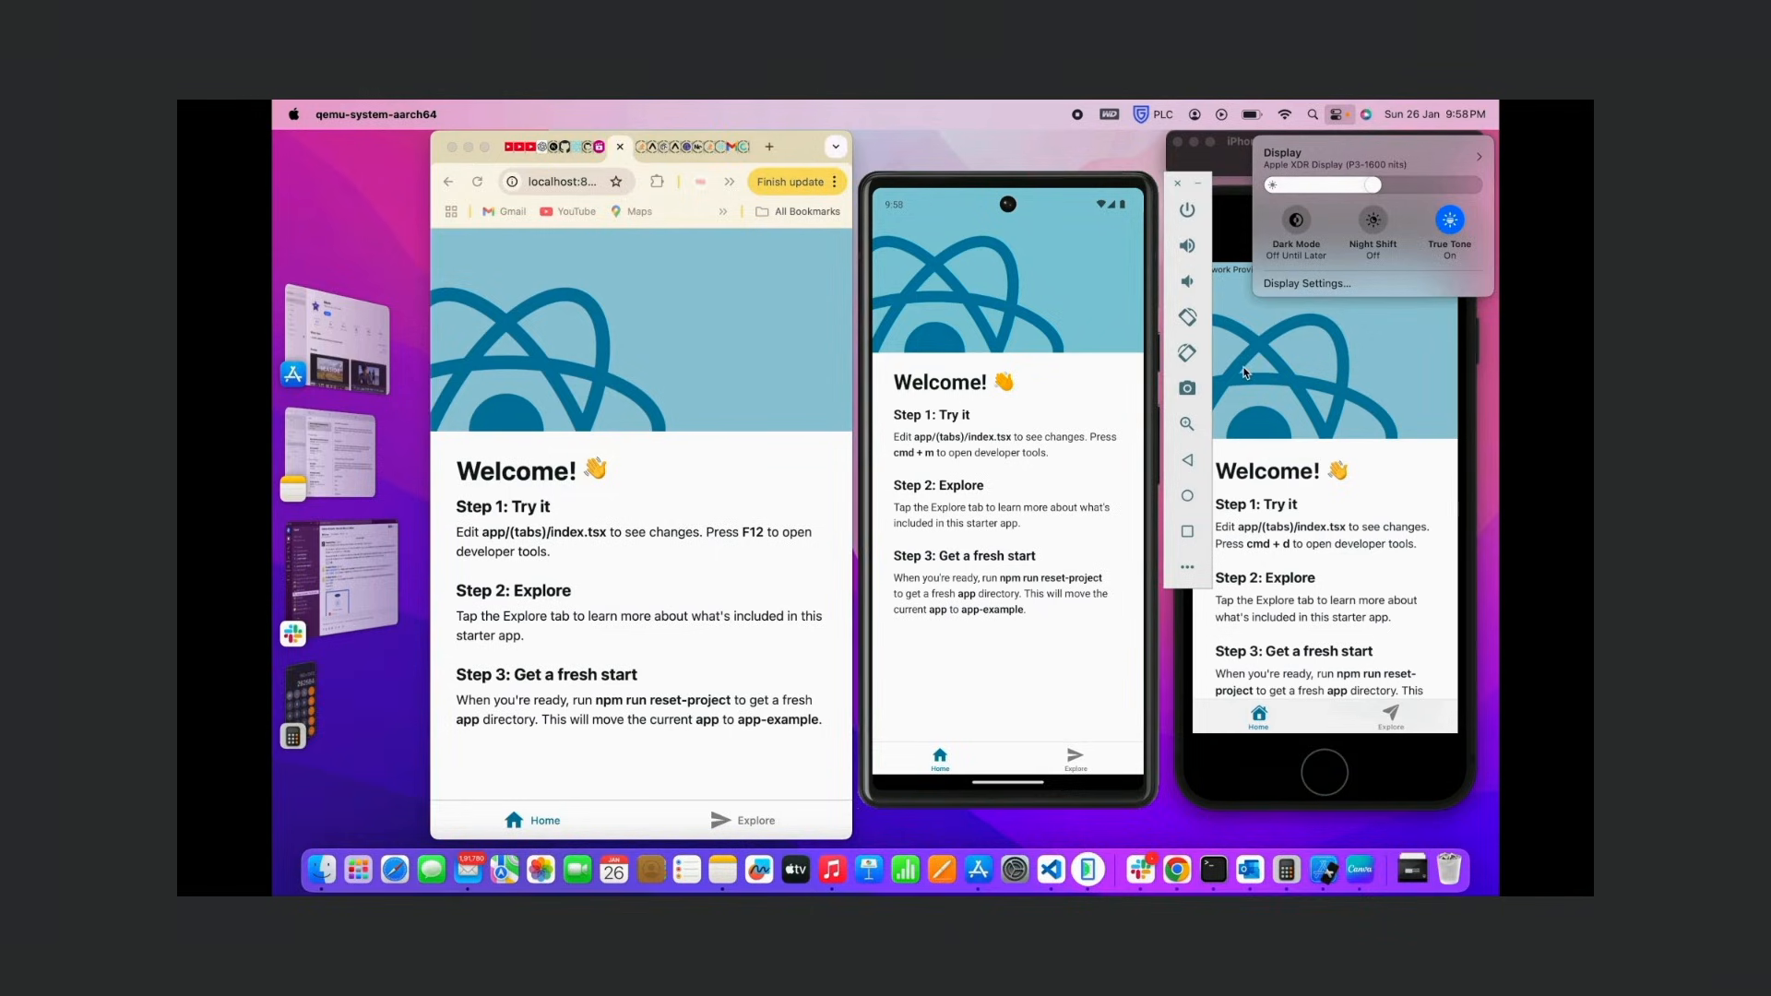